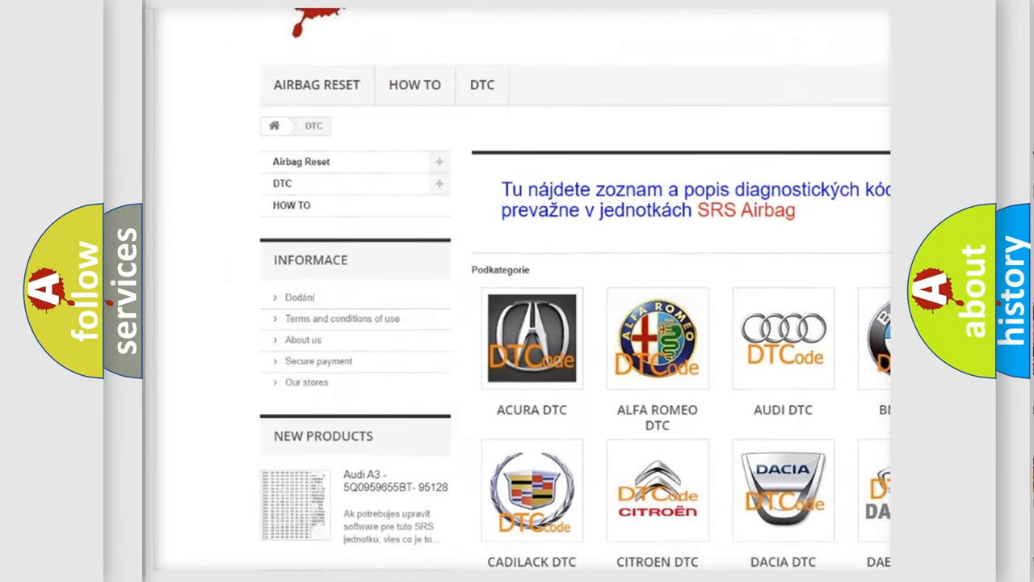
pyautogui.scroll(-3)
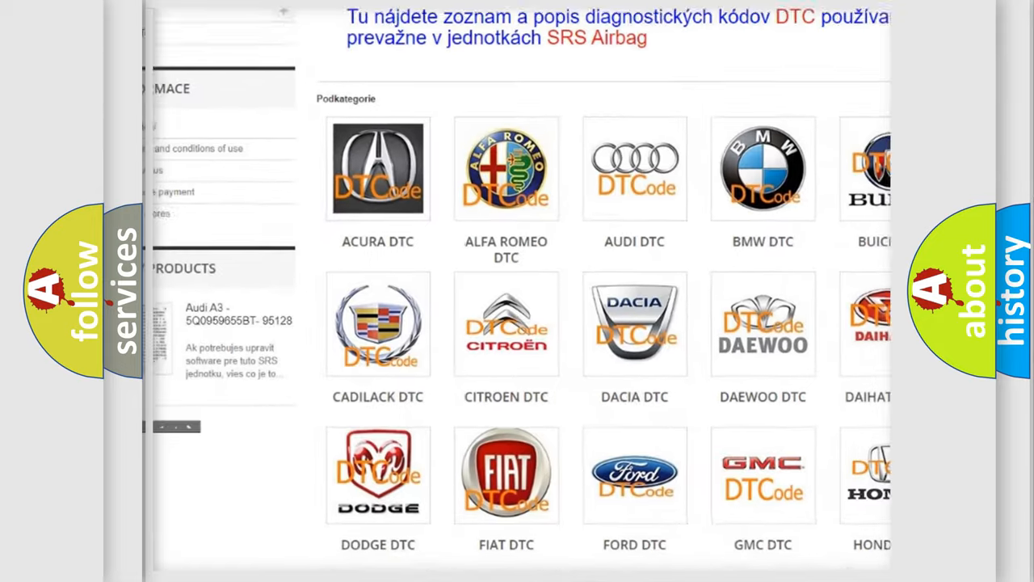
pyautogui.scroll(-3)
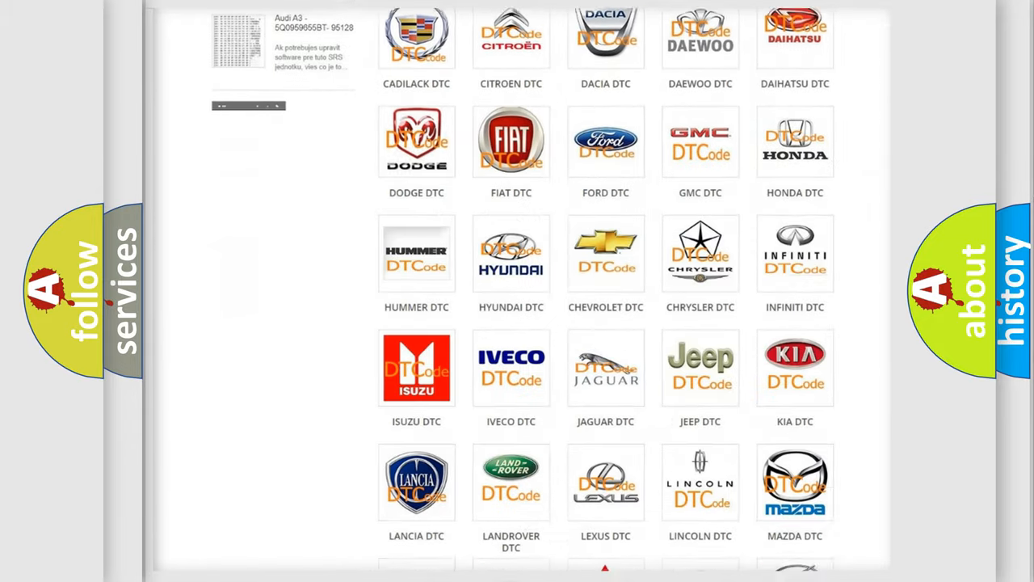
pyautogui.scroll(-3)
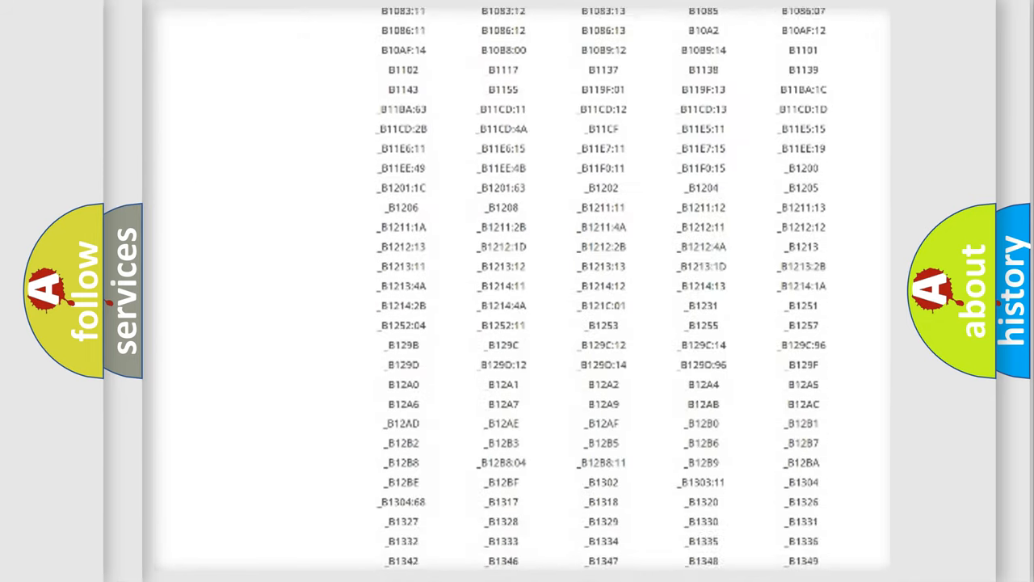
pyautogui.scroll(-3)
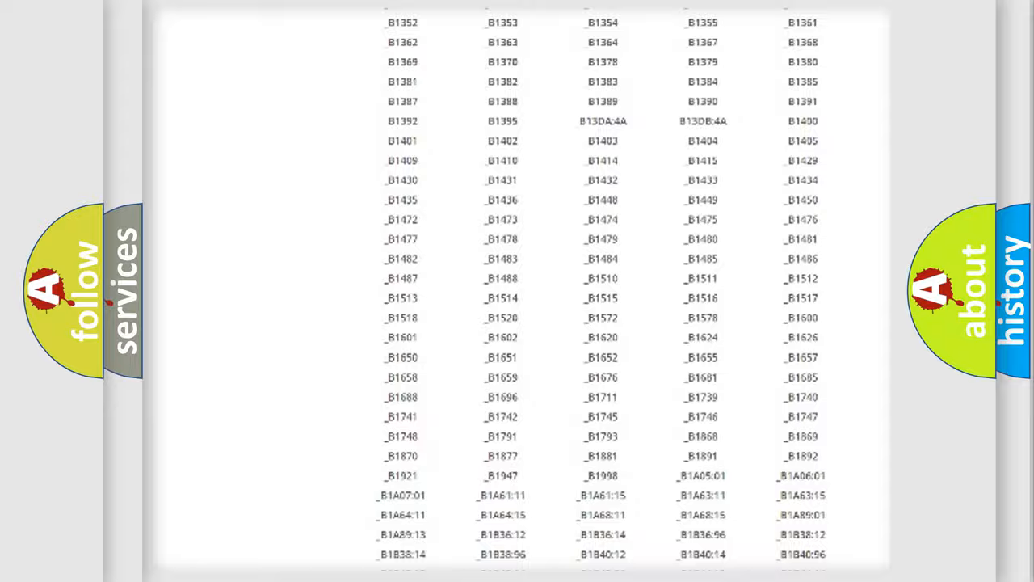